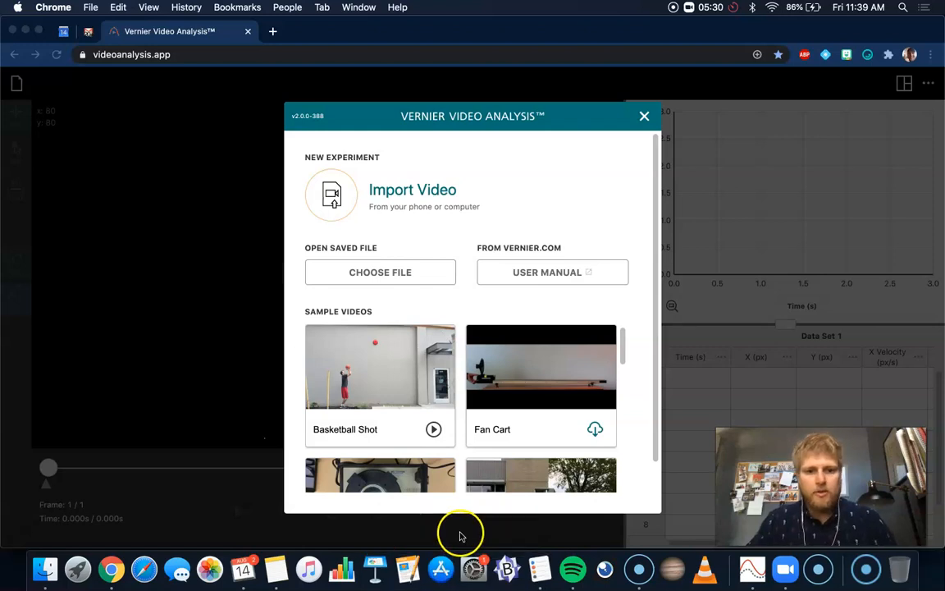
{"action": "mouse_move", "coordinate": [197, 332]}
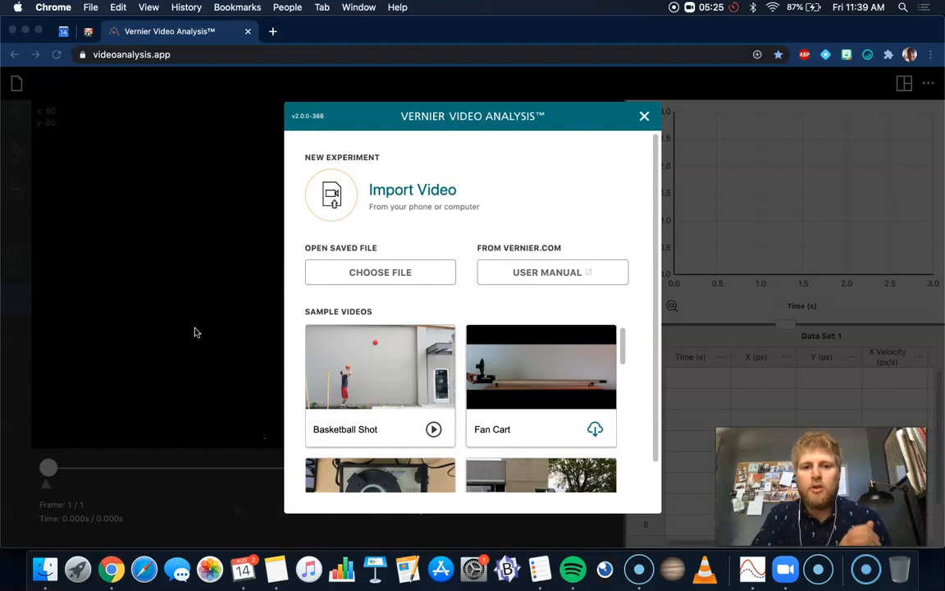
{"action": "mouse_move", "coordinate": [574, 151]}
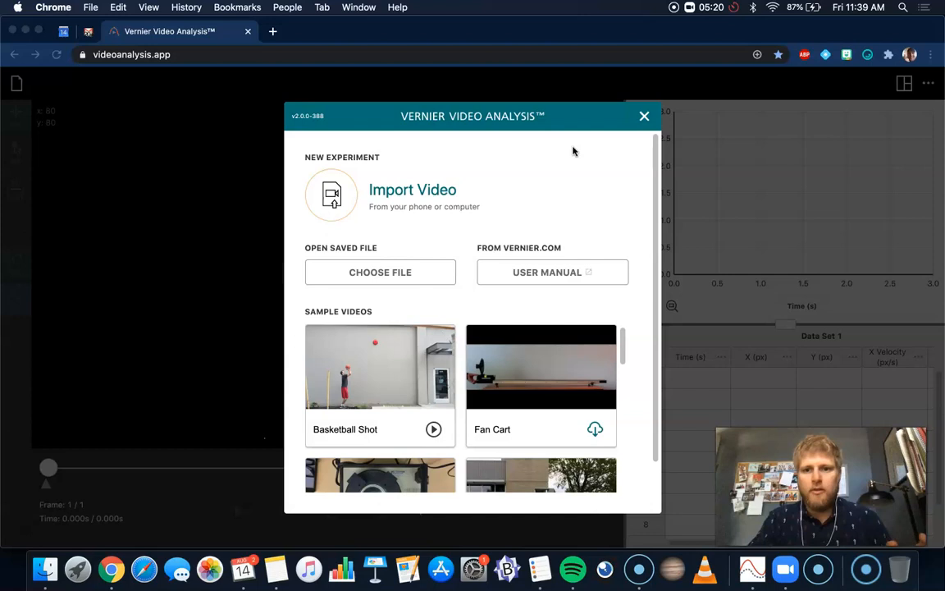
{"action": "mouse_move", "coordinate": [679, 91]}
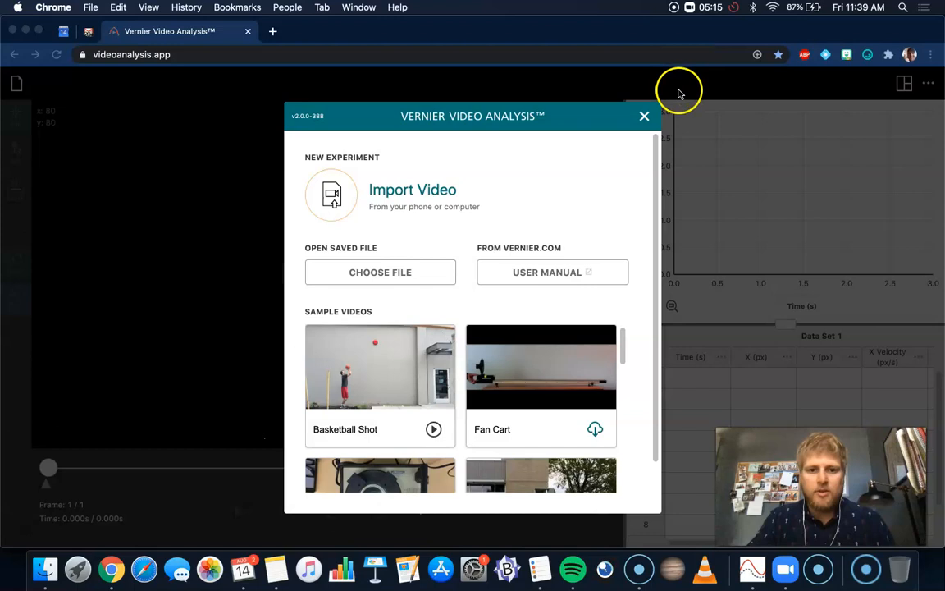
{"action": "mouse_move", "coordinate": [472, 336]}
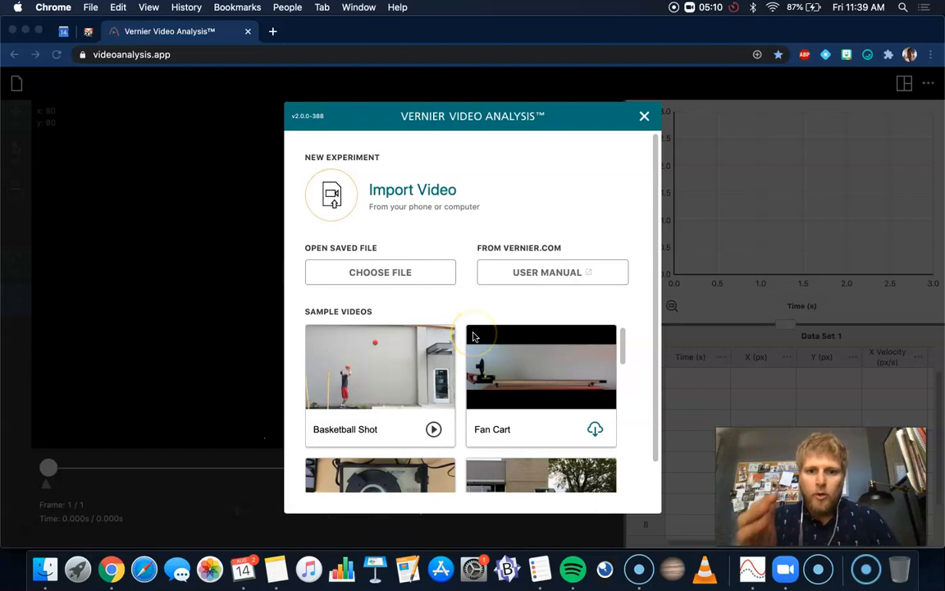
{"action": "mouse_move", "coordinate": [414, 247]}
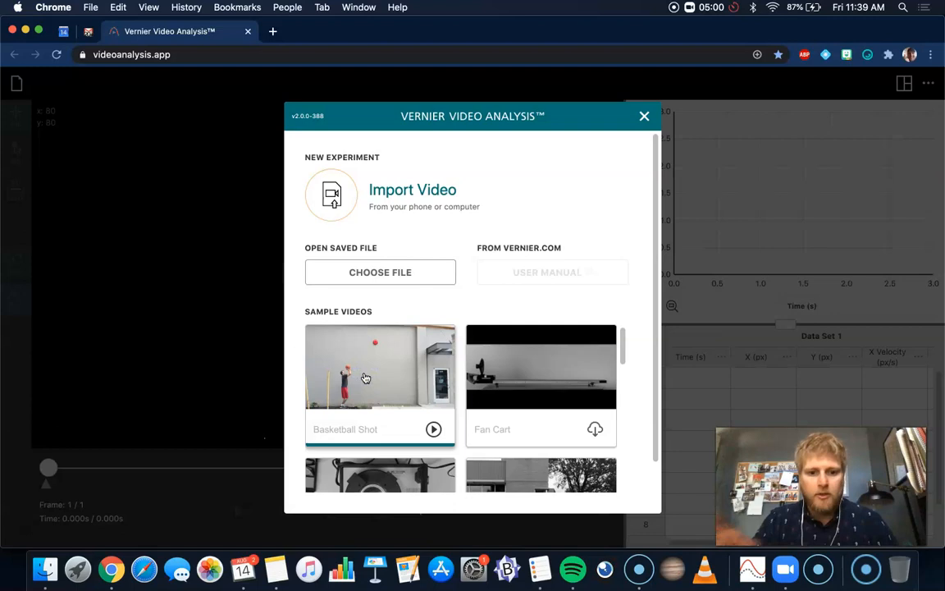
Load the Basketball Shot sample, play the clip through once and rewind to frame 1.
{"action": "left_click", "coordinate": [381, 367]}
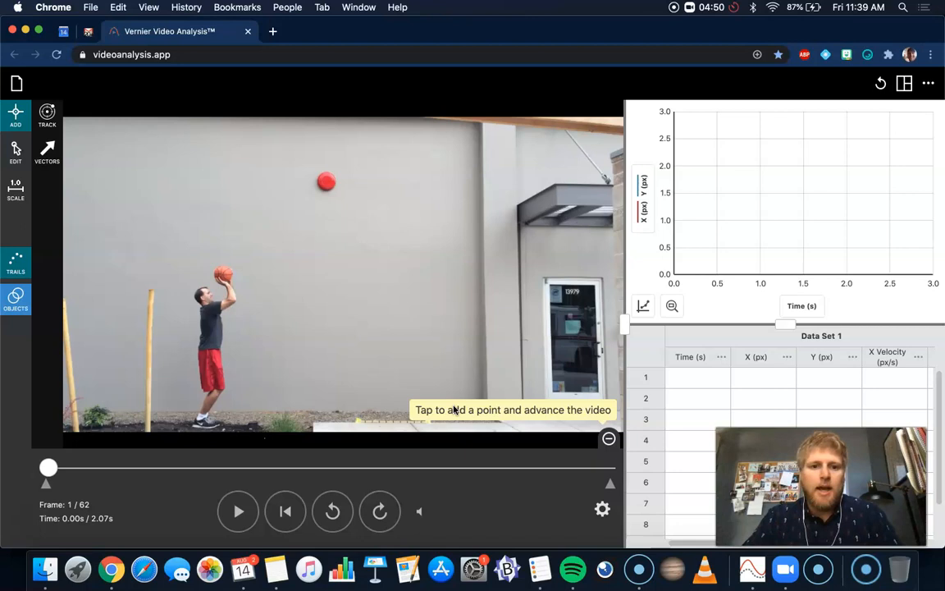
{"action": "mouse_move", "coordinate": [599, 364]}
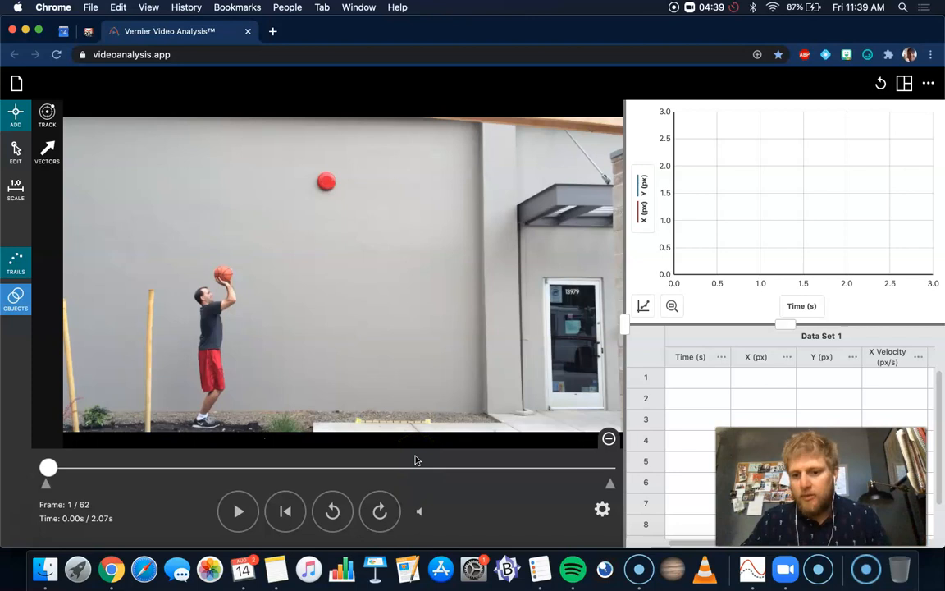
{"action": "mouse_move", "coordinate": [354, 486]}
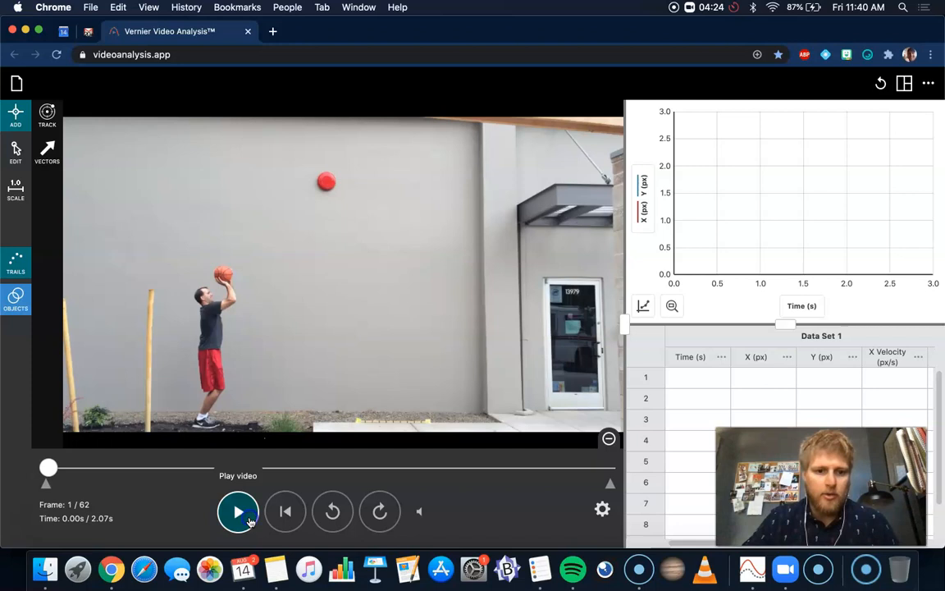
{"action": "left_click", "coordinate": [238, 511]}
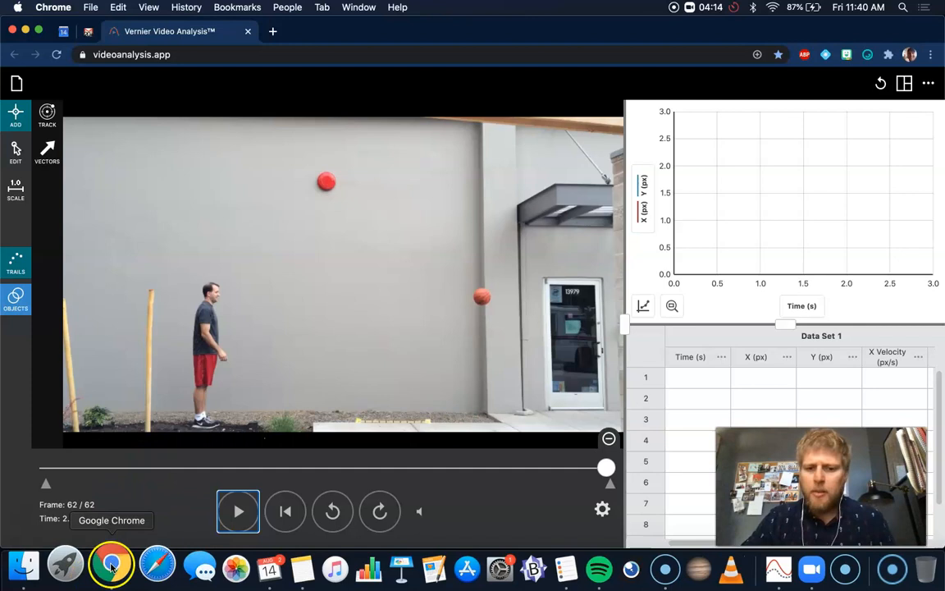
{"action": "left_click", "coordinate": [286, 512]}
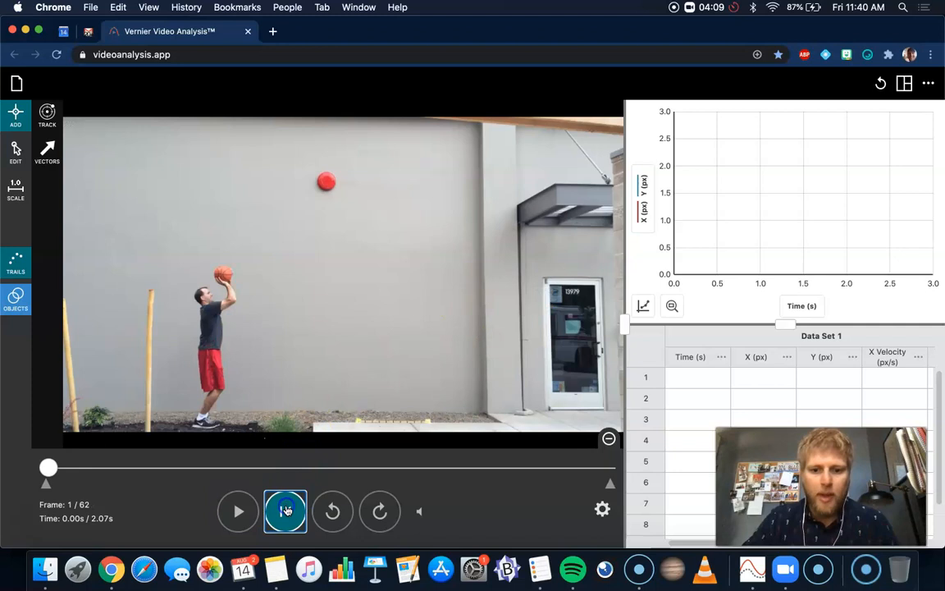
Calibrate the video with a 1.0 m scale stick (258 px) and place the origin axes.
{"action": "left_click", "coordinate": [15, 188]}
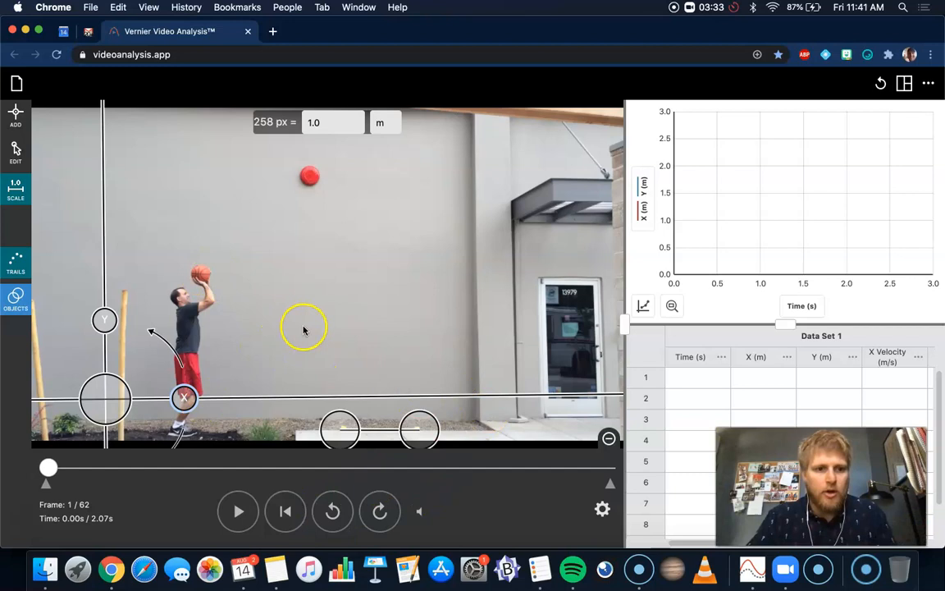
{"action": "left_click", "coordinate": [381, 512]}
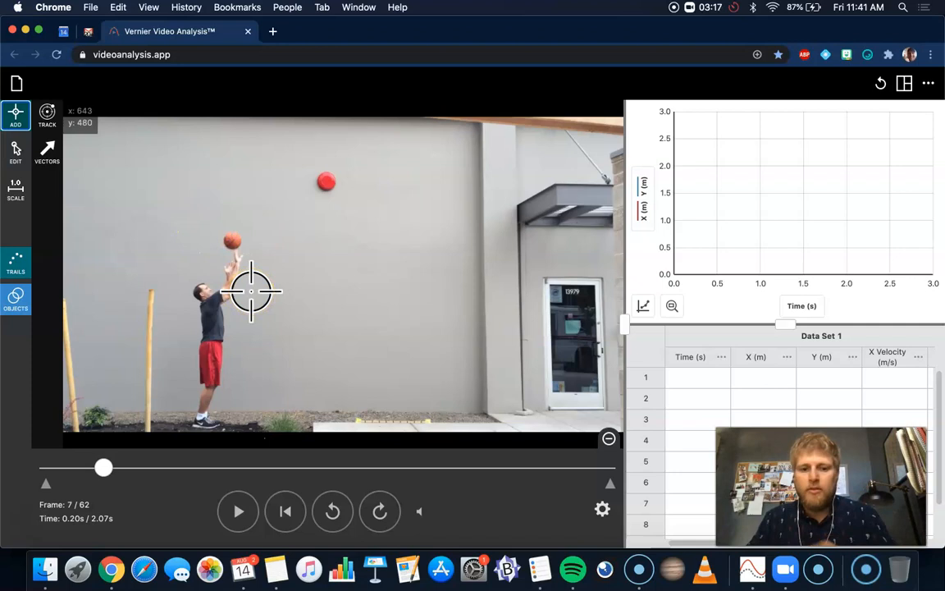
{"action": "mouse_move", "coordinate": [271, 292]}
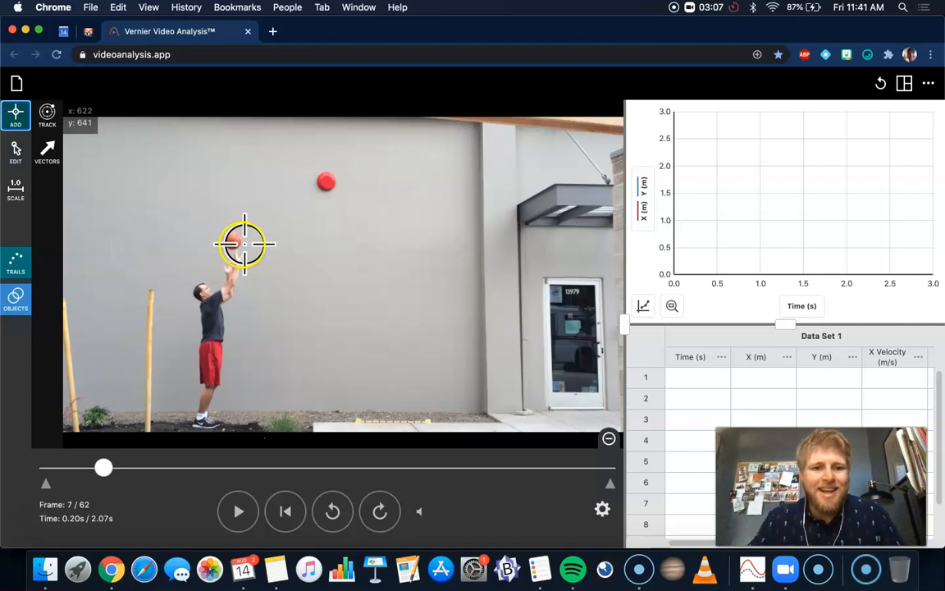
Mark the ball's centre as it leaves the hands: x 2.392 m, y 2.503 m at t 0.00.
{"action": "left_click", "coordinate": [244, 245]}
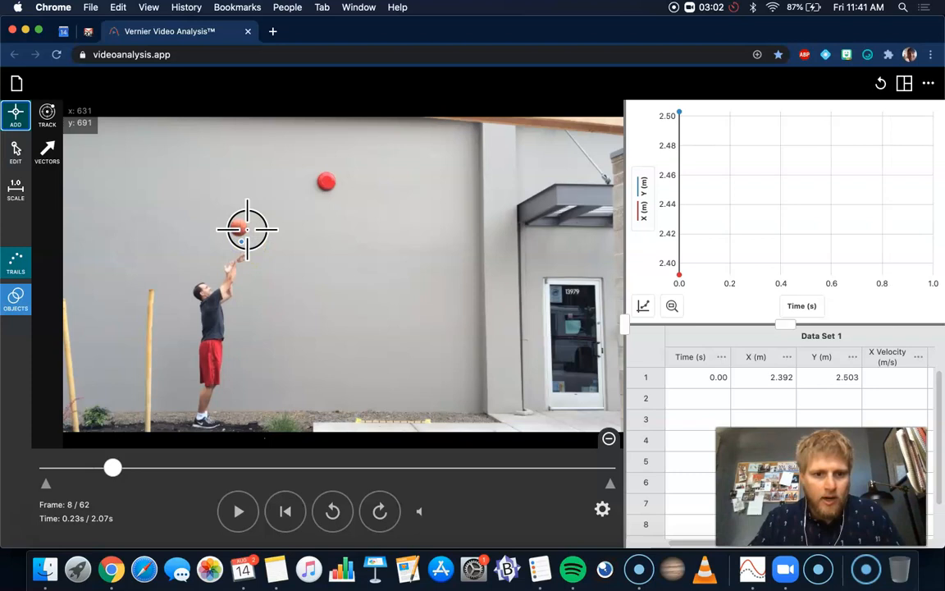
Mark the ball's centre frame by frame along the arc through frame 51, plotting x and y versus time.
{"action": "left_click", "coordinate": [260, 205]}
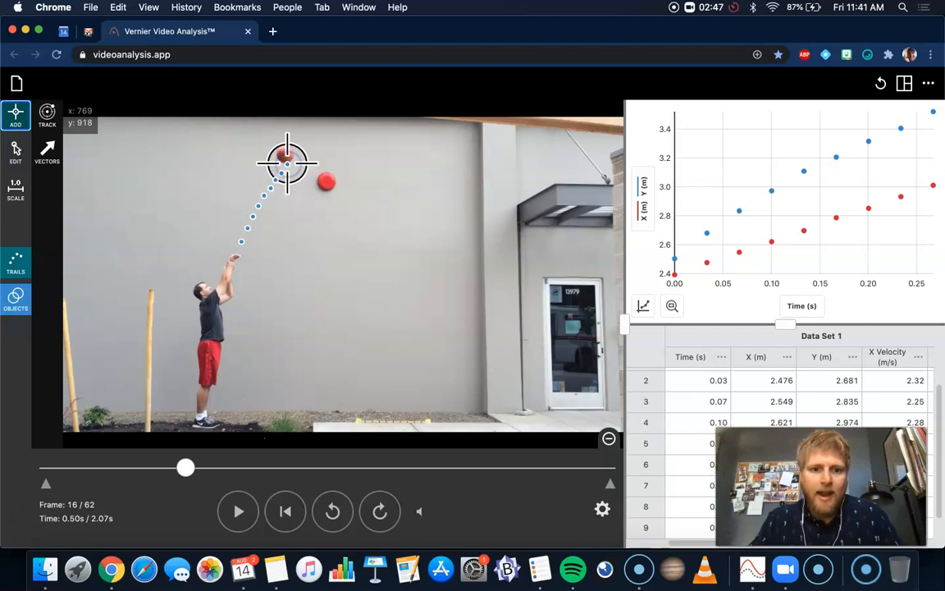
{"action": "left_click", "coordinate": [380, 511]}
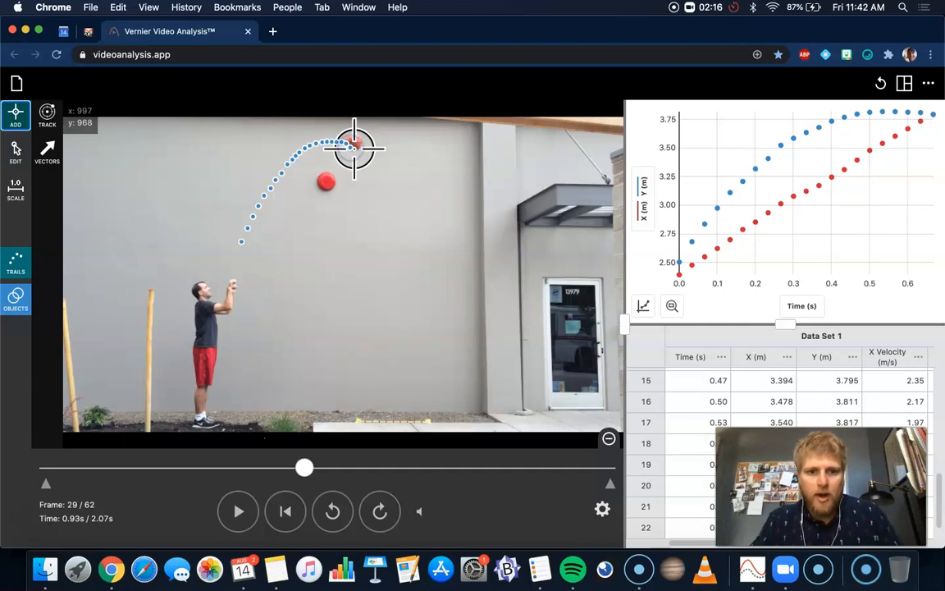
{"action": "left_click", "coordinate": [365, 158]}
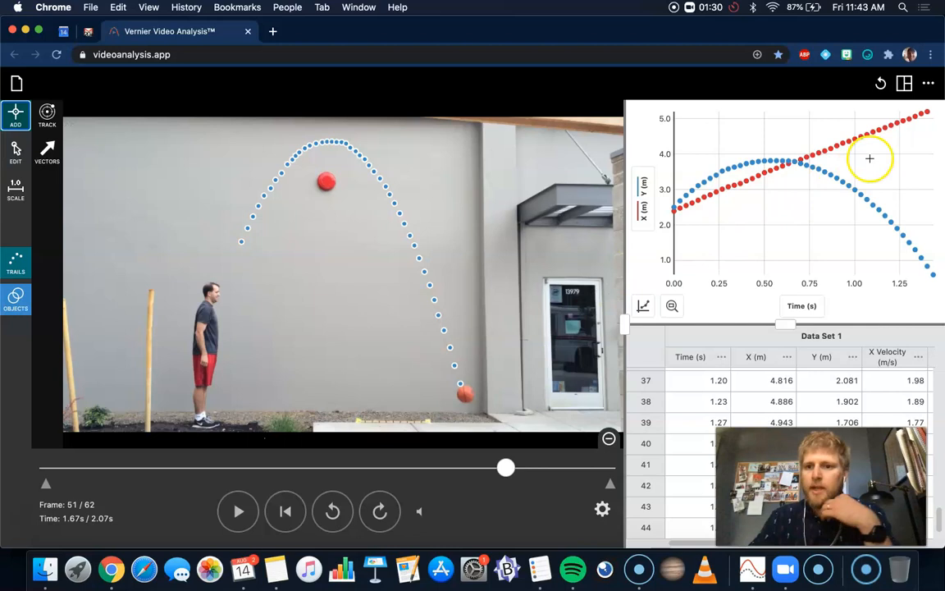
{"action": "left_click", "coordinate": [903, 82]}
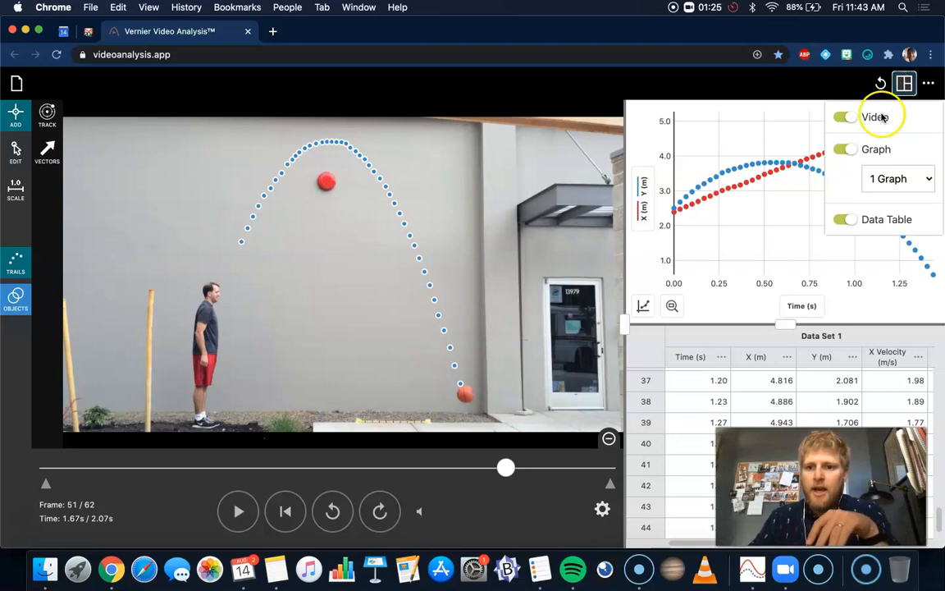
Hide the data table and shrink the video so the position graph fills the window.
{"action": "left_click", "coordinate": [902, 82]}
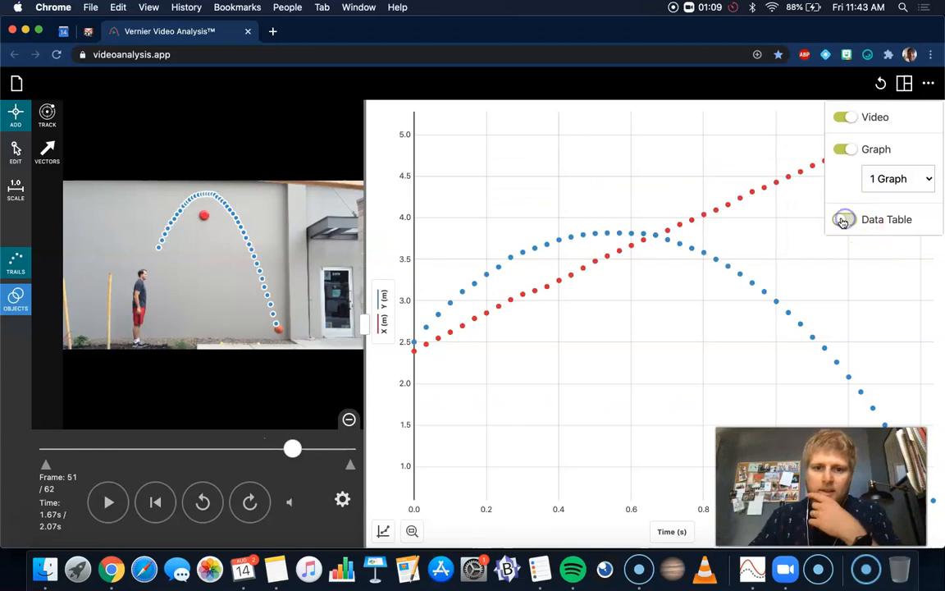
{"action": "left_click", "coordinate": [843, 220]}
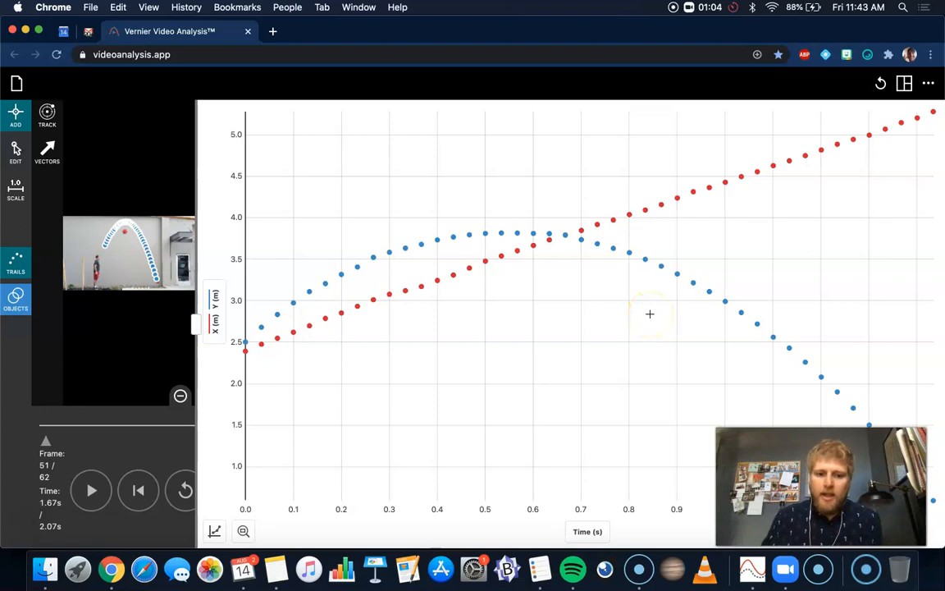
Show two stacked graphs with Y Velocity on the lower graph's vertical axis.
{"action": "left_click", "coordinate": [903, 82]}
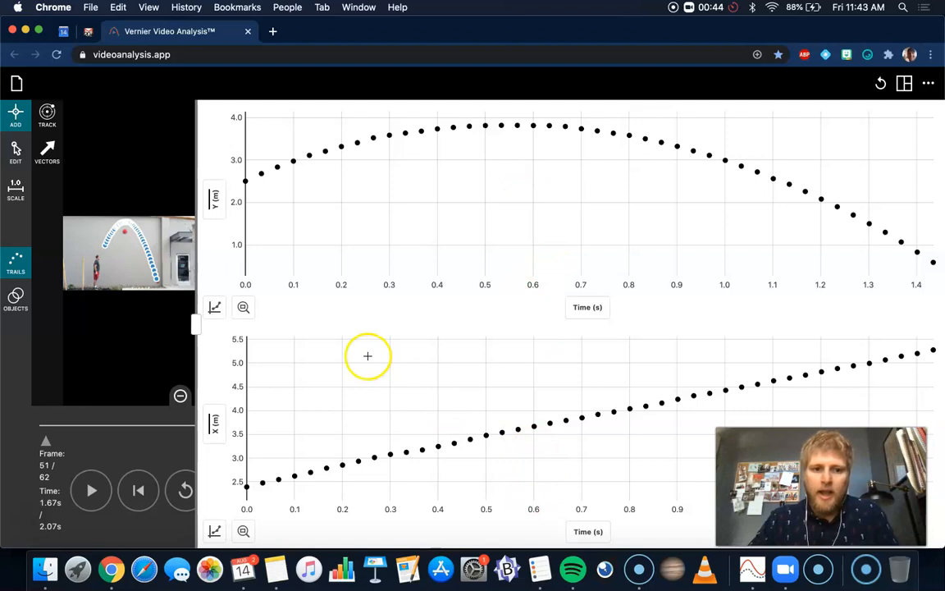
{"action": "left_click", "coordinate": [213, 197]}
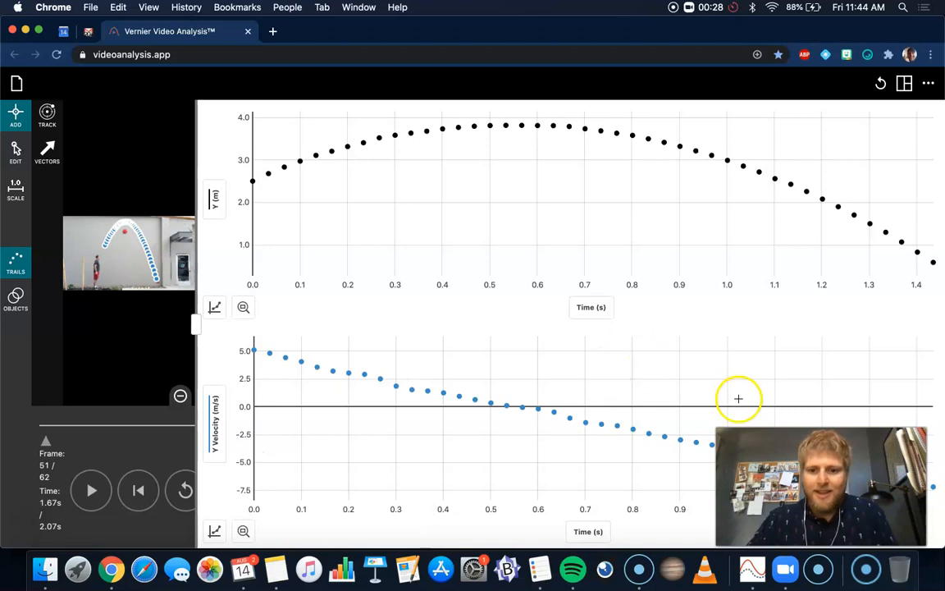
{"action": "mouse_move", "coordinate": [463, 107]}
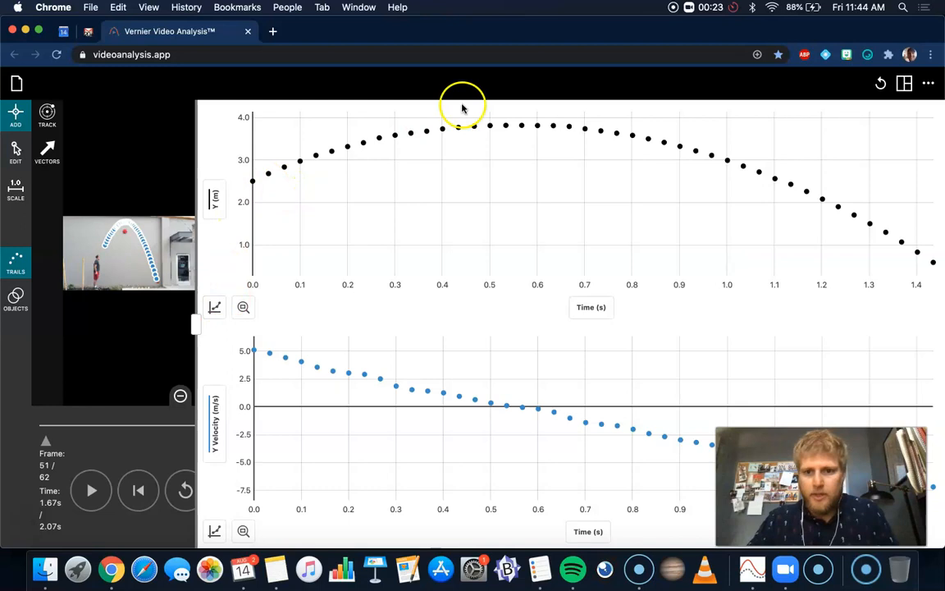
Apply a quadratic fit to the Y position graph (a = -4.171, b = 4.622, c = 2.548).
{"action": "left_click", "coordinate": [213, 307]}
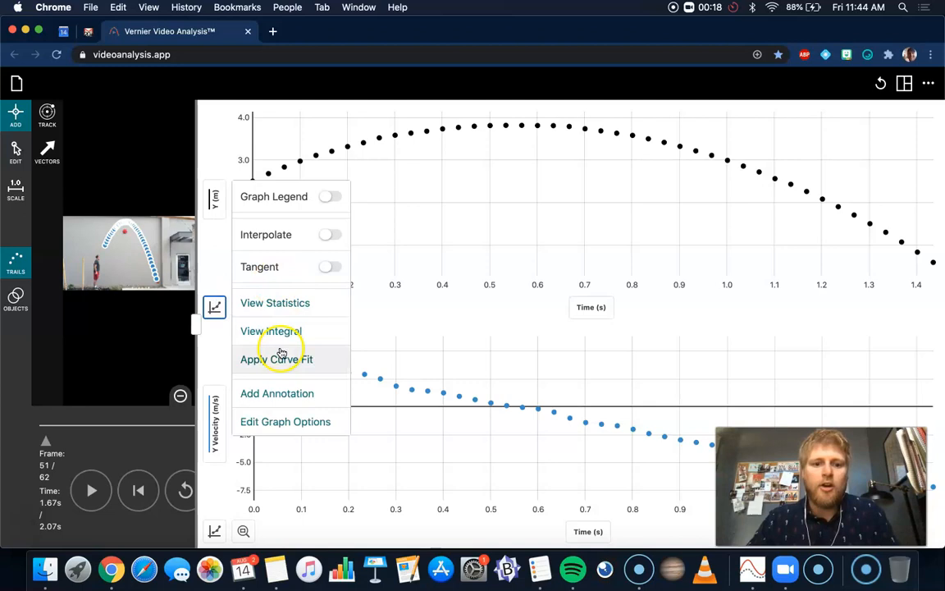
{"action": "left_click", "coordinate": [276, 358]}
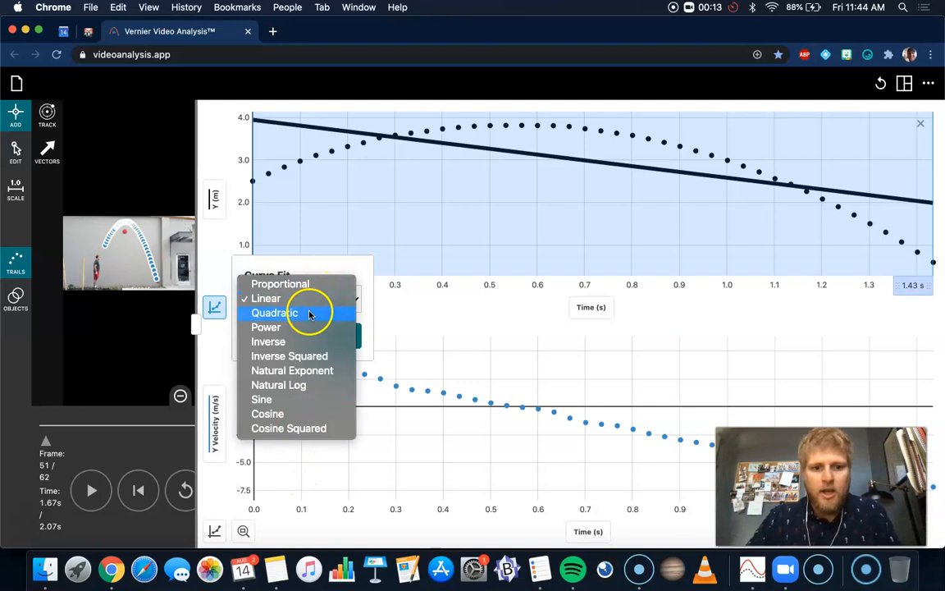
{"action": "left_click", "coordinate": [276, 311]}
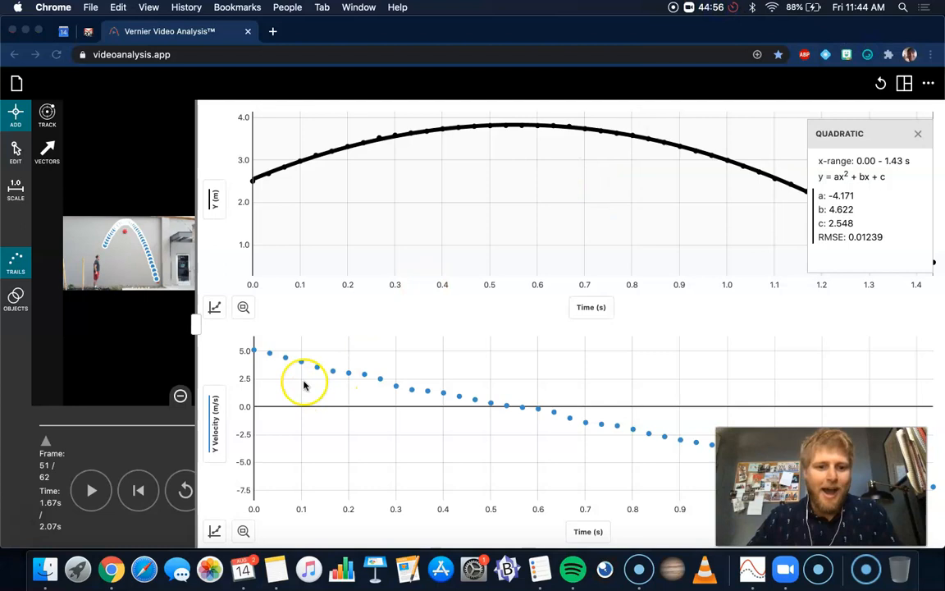
{"action": "mouse_move", "coordinate": [663, 443]}
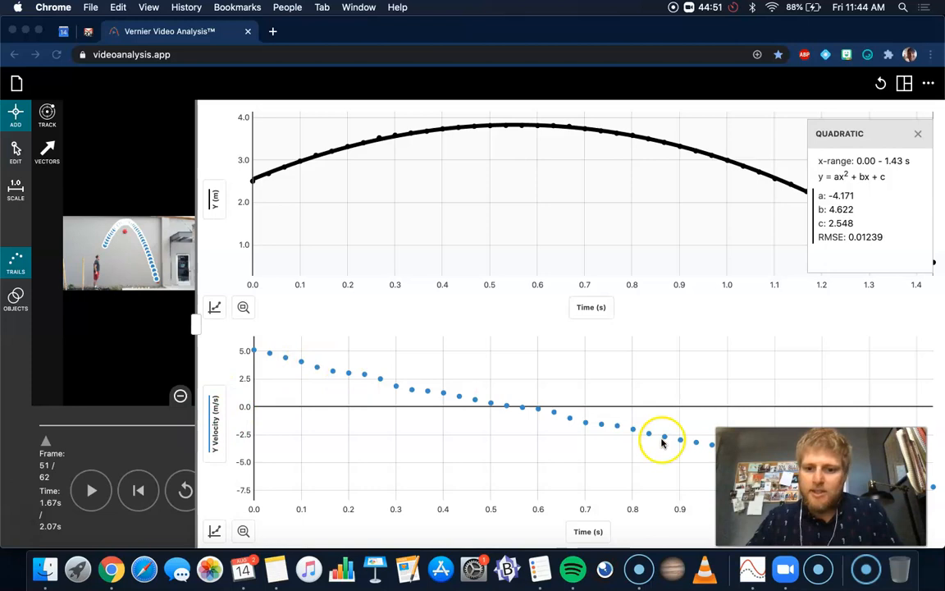
{"action": "mouse_move", "coordinate": [213, 529]}
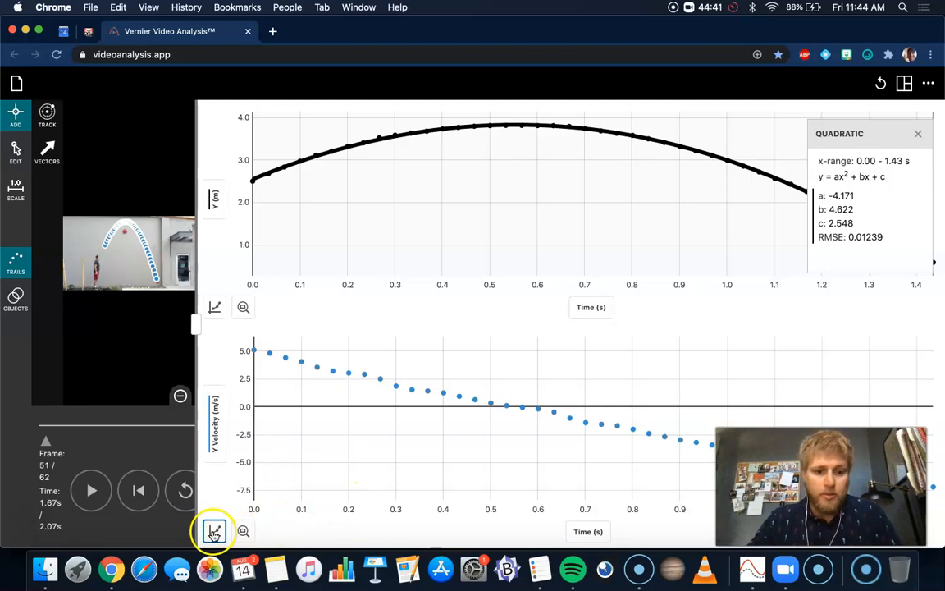
{"action": "mouse_move", "coordinate": [182, 457]}
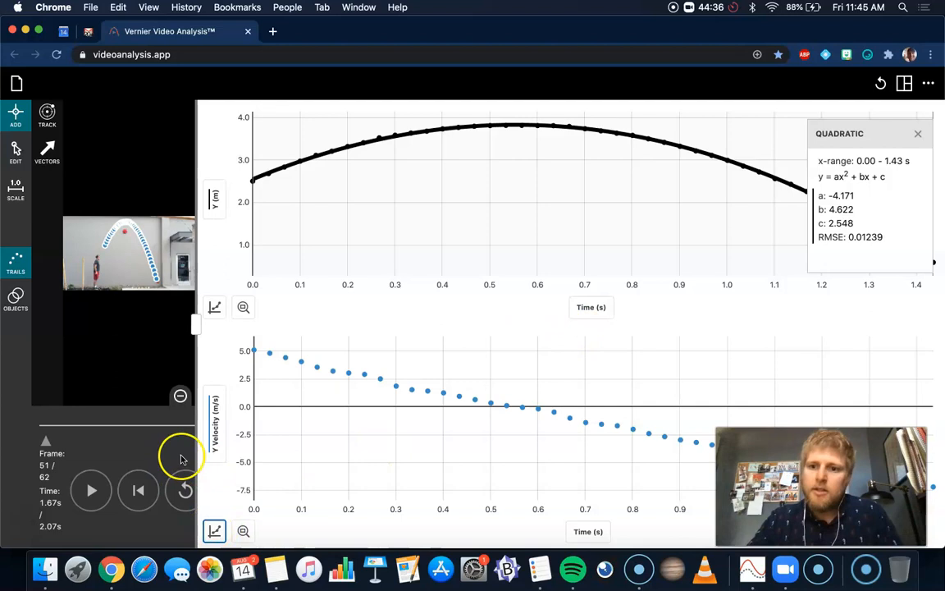
Apply a linear fit to the Y velocity graph (slope -8.439, intercept 4.727).
{"action": "left_click", "coordinate": [213, 532]}
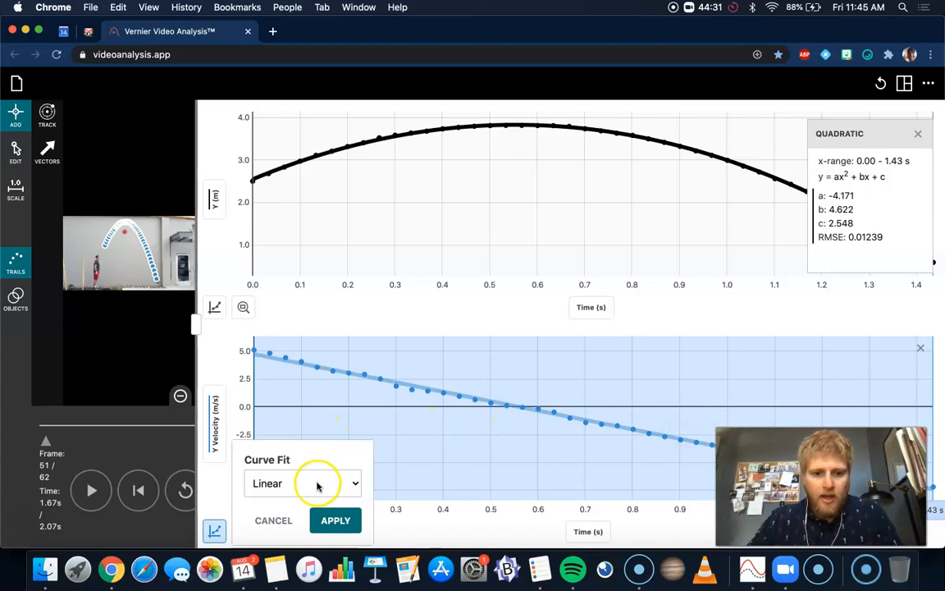
{"action": "left_click", "coordinate": [334, 520]}
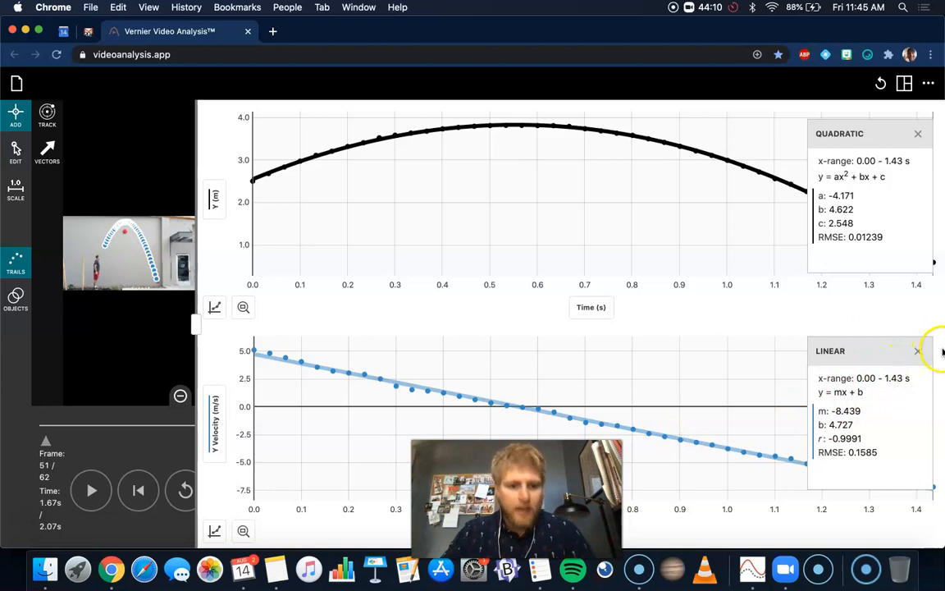
Bring up the Export dialog previewing the quadratic-fit position graph for PNG saving.
{"action": "left_click", "coordinate": [17, 82]}
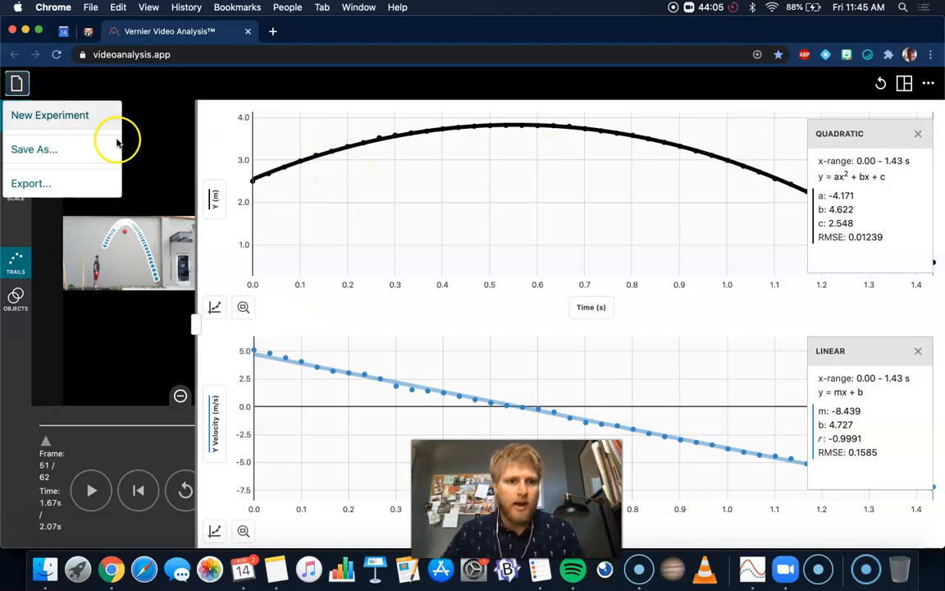
{"action": "left_click", "coordinate": [751, 321]}
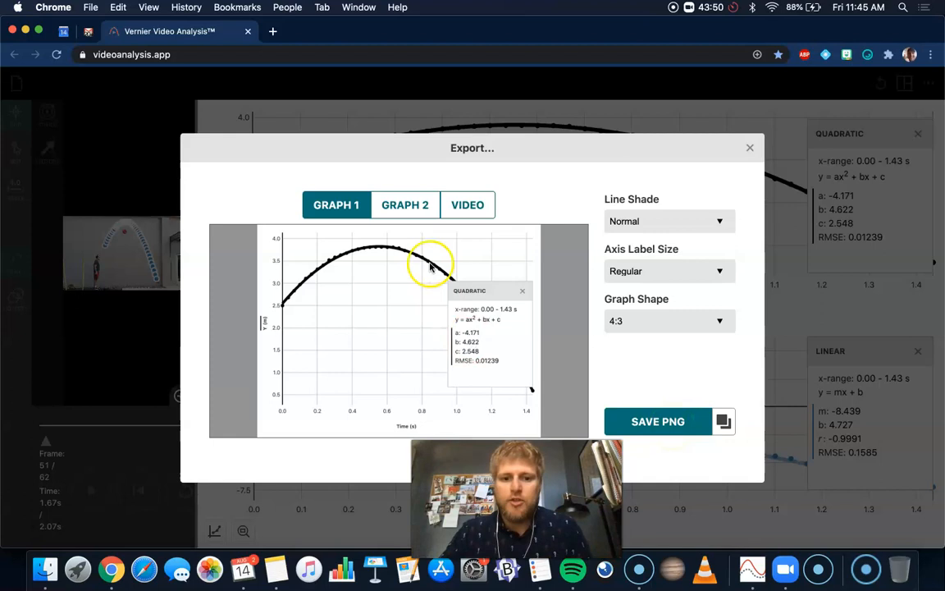
{"action": "mouse_move", "coordinate": [712, 354]}
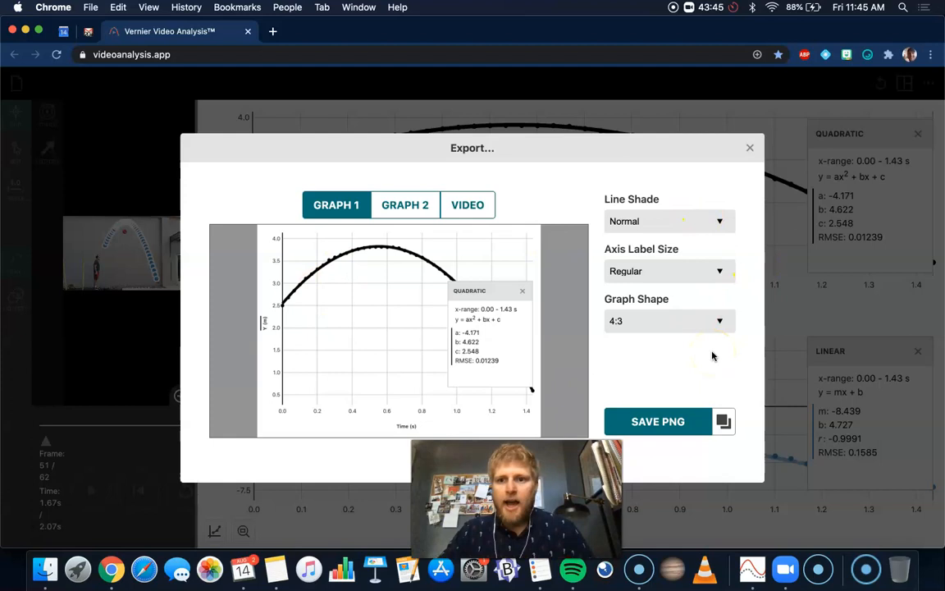